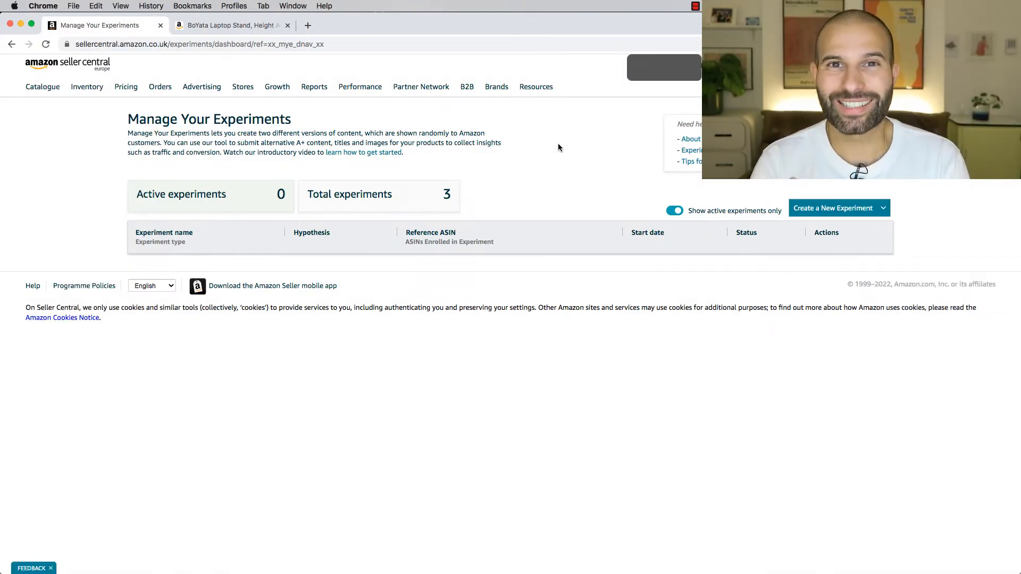
pyautogui.moveTo(485, 108)
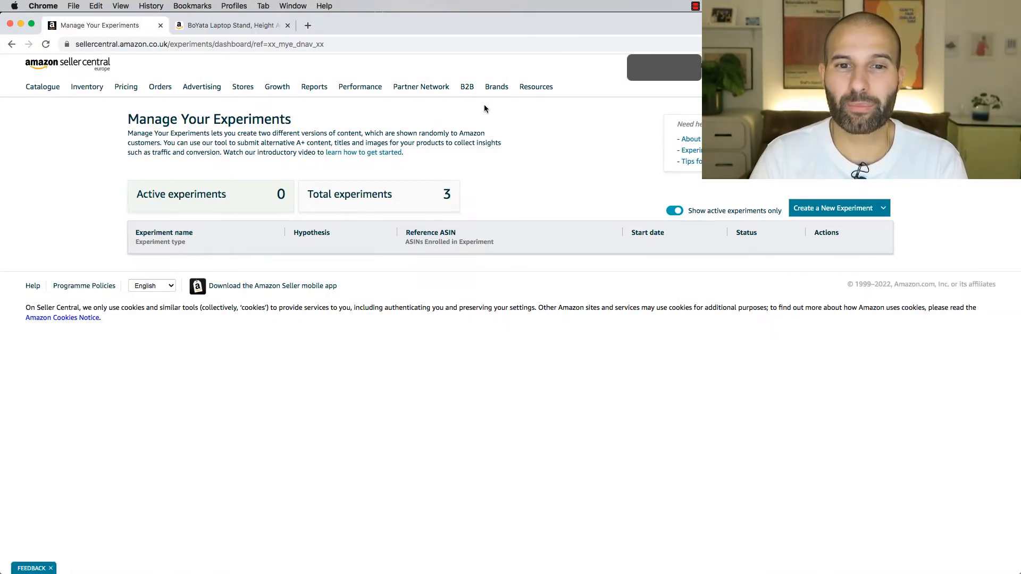
# View the brand experiment tools and the list of available experiment types.
pyautogui.click(497, 87)
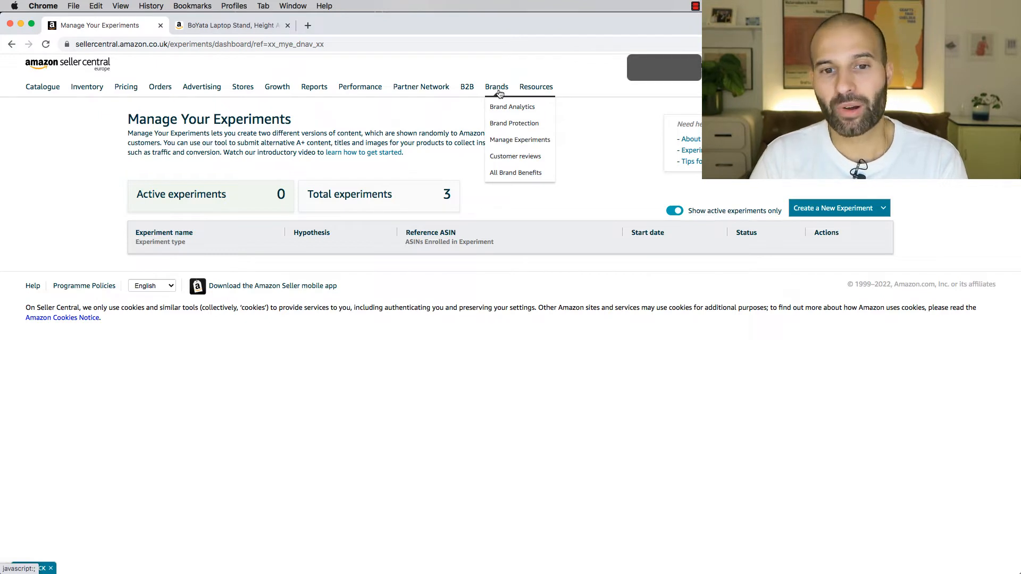
pyautogui.moveTo(520, 140)
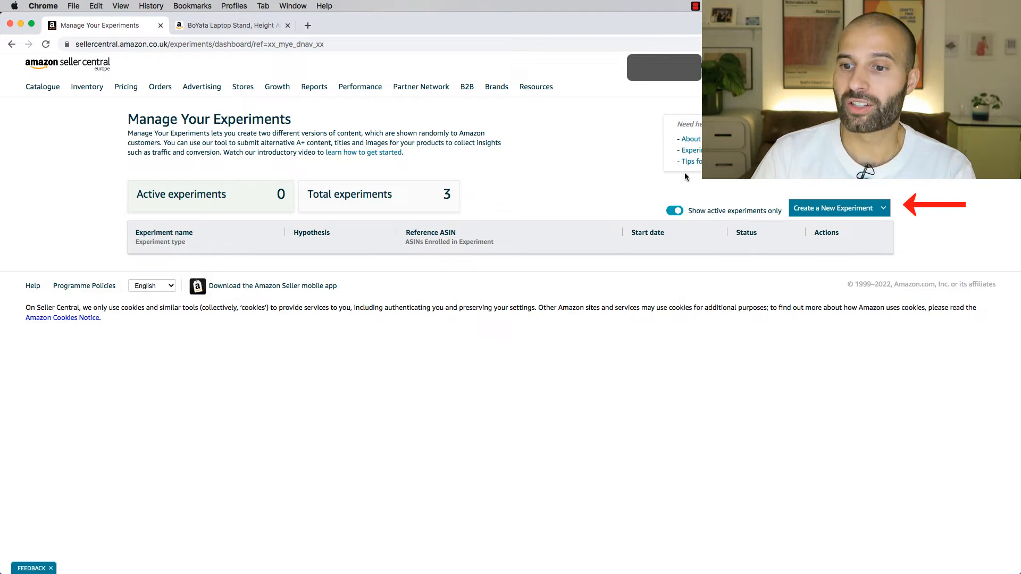
pyautogui.moveTo(847, 208)
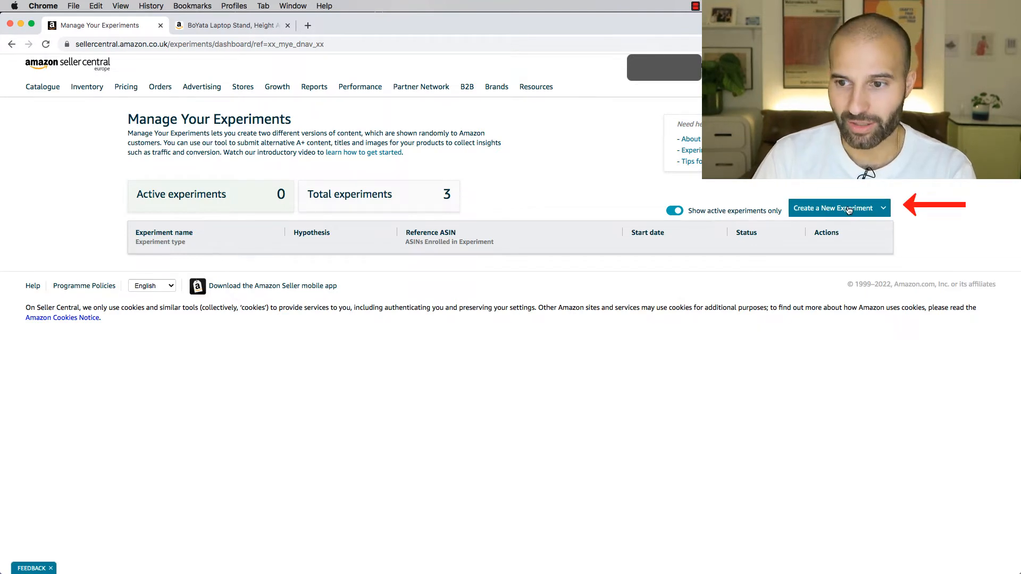
pyautogui.click(834, 207)
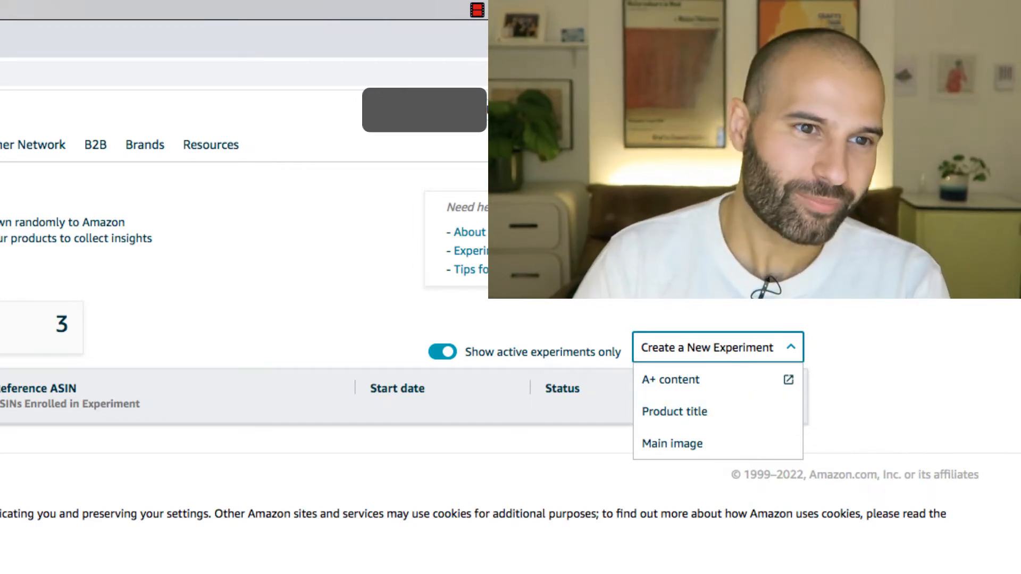
# Look through the BoYata adjustable laptop stand listing's description images.
pyautogui.click(231, 24)
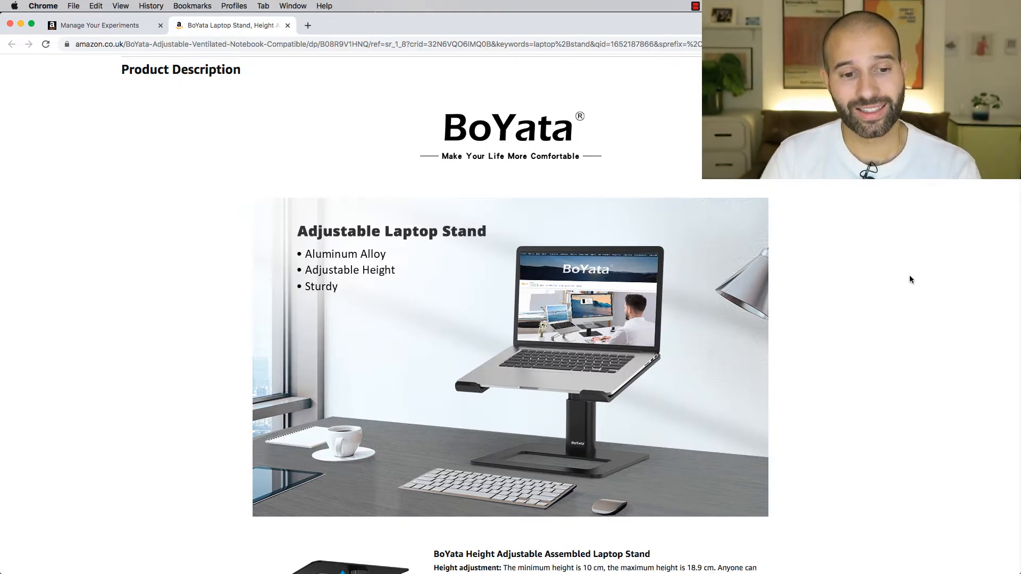
pyautogui.scroll(-3)
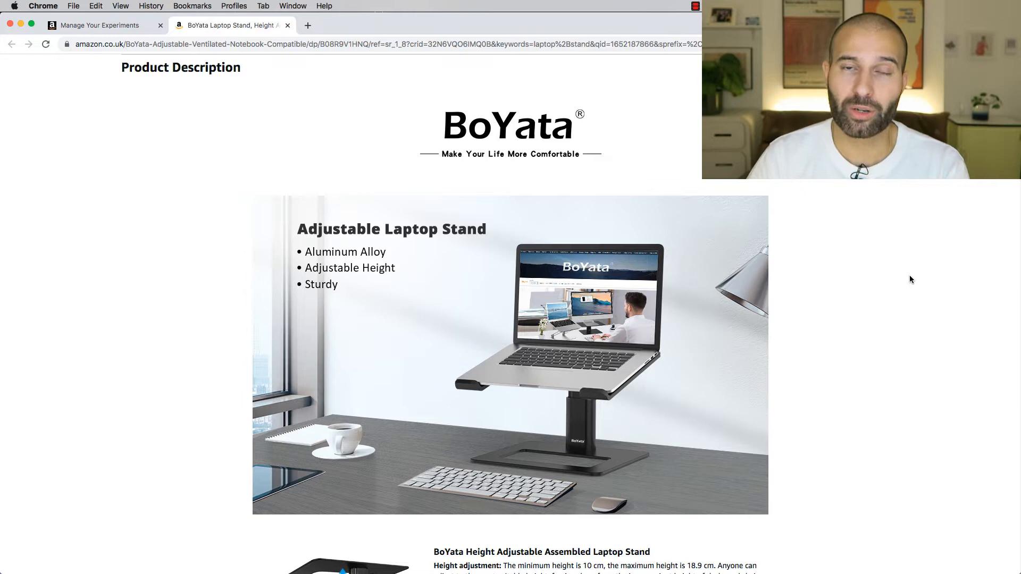
pyautogui.scroll(-3)
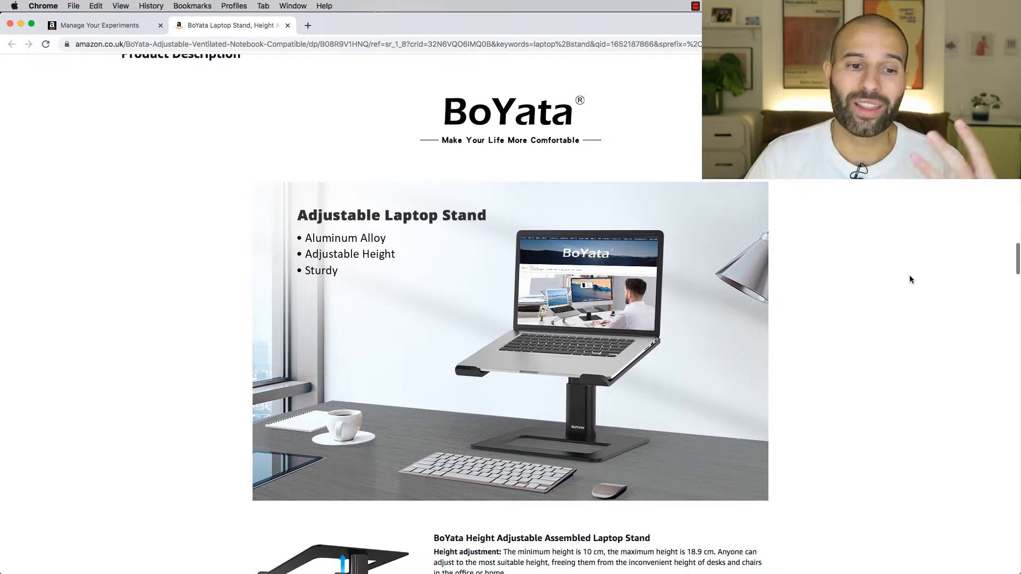
pyautogui.scroll(-3)
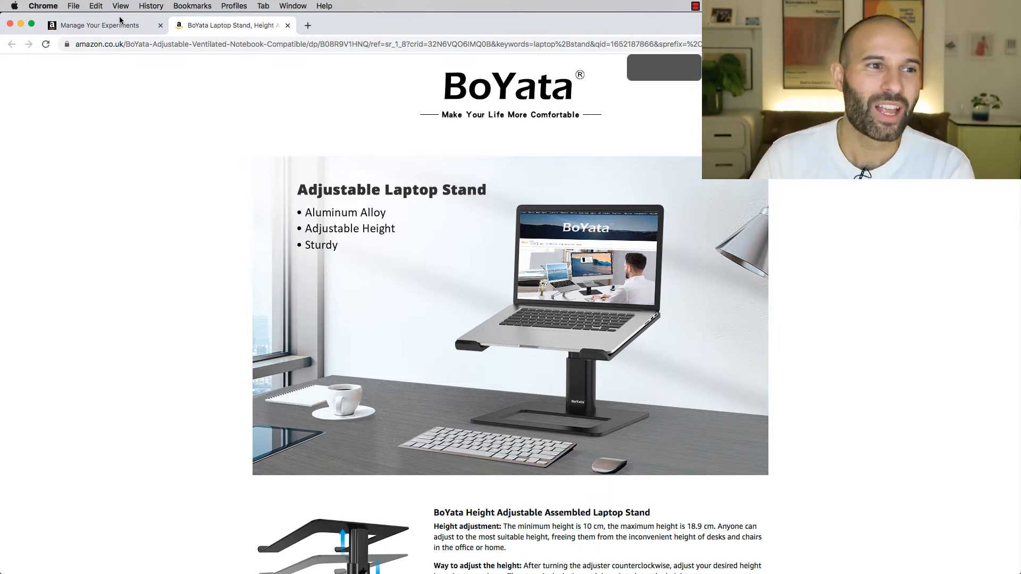
# Return to Manage Your Experiments and start a new Main image experiment.
pyautogui.click(98, 24)
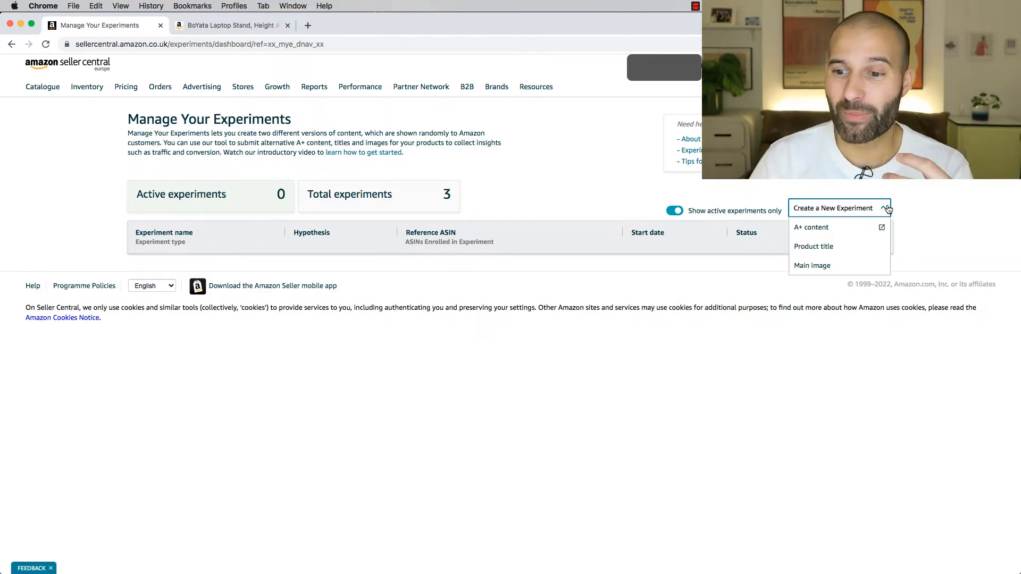
pyautogui.moveTo(812, 265)
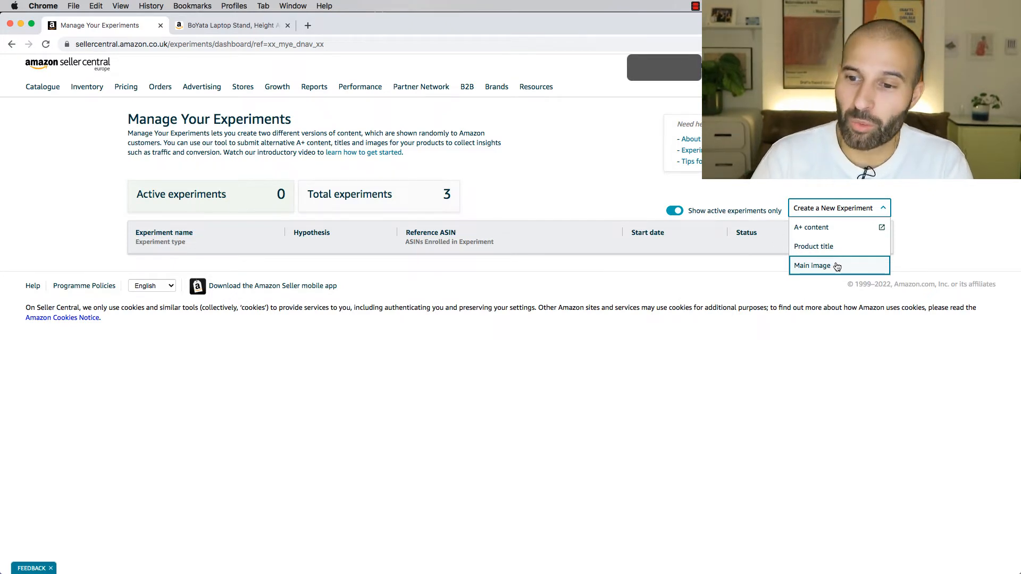
pyautogui.click(812, 266)
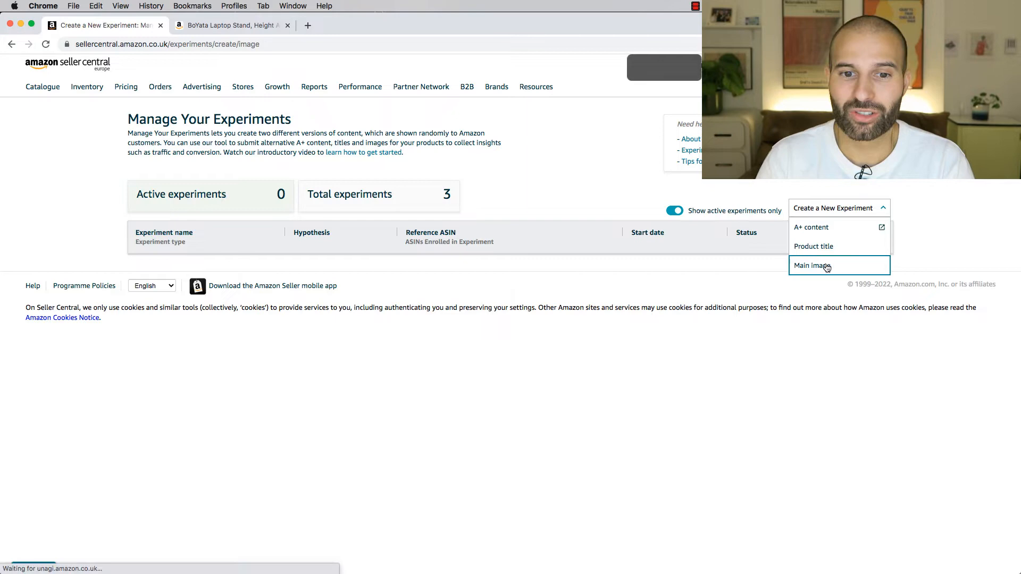
# Select the eligible laptop stand product as the reference ASIN from the catalogue.
pyautogui.click(812, 266)
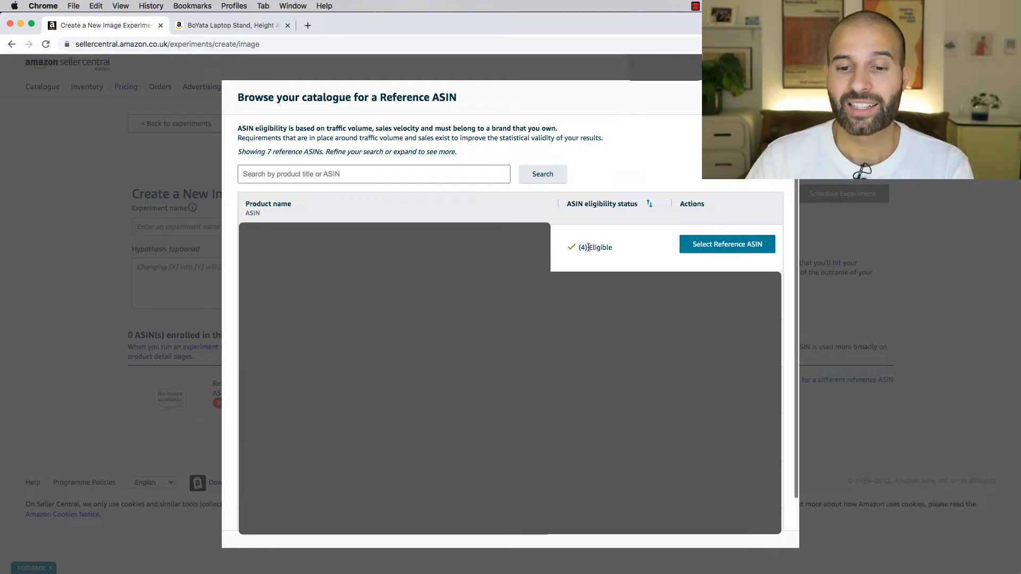
pyautogui.moveTo(679, 257)
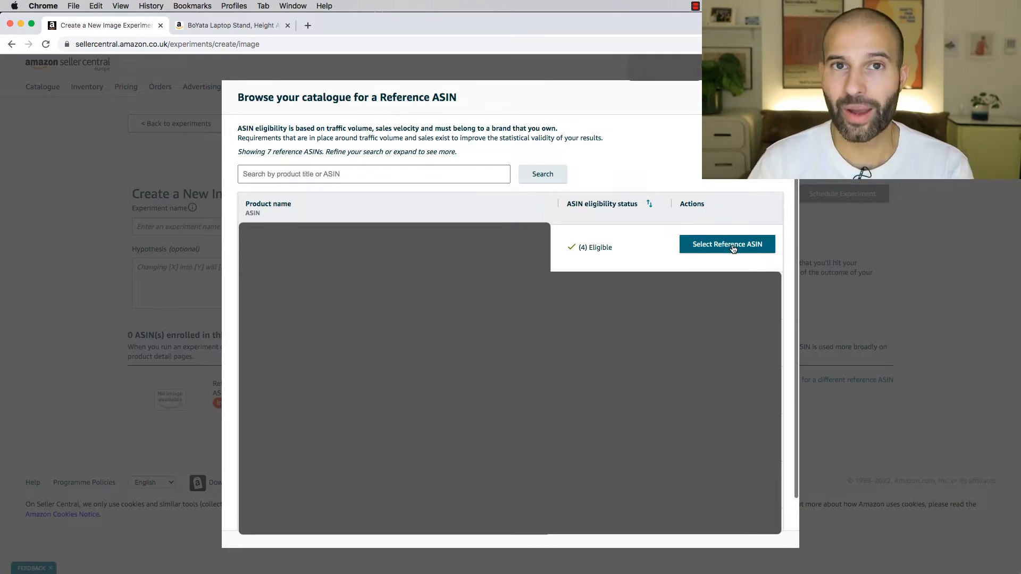
pyautogui.click(727, 243)
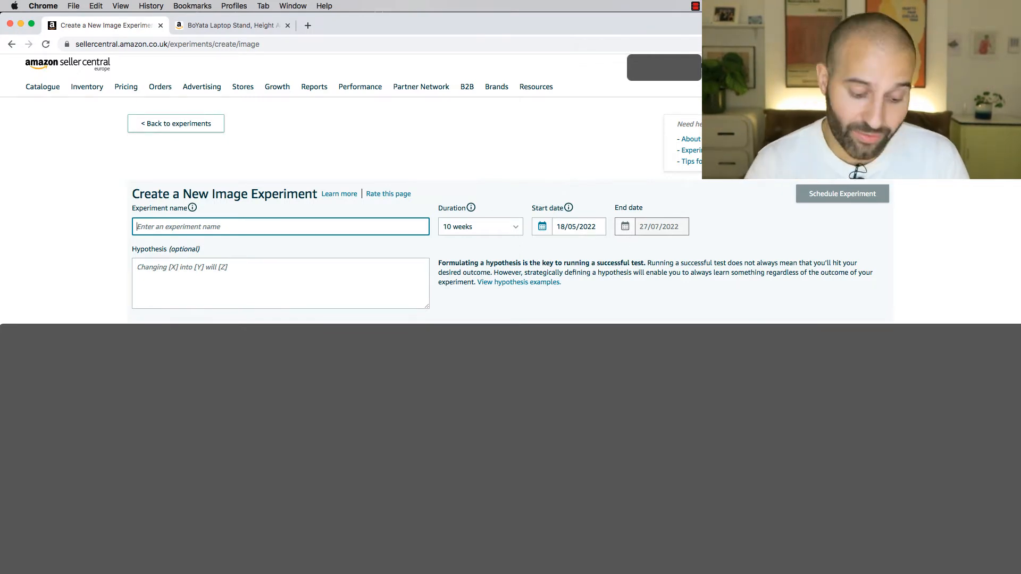
# Name the experiment 'Laptop stand Image A Vs Image B' and set duration to 8 weeks.
pyautogui.write('Laptop stand Image A Vs Image B')
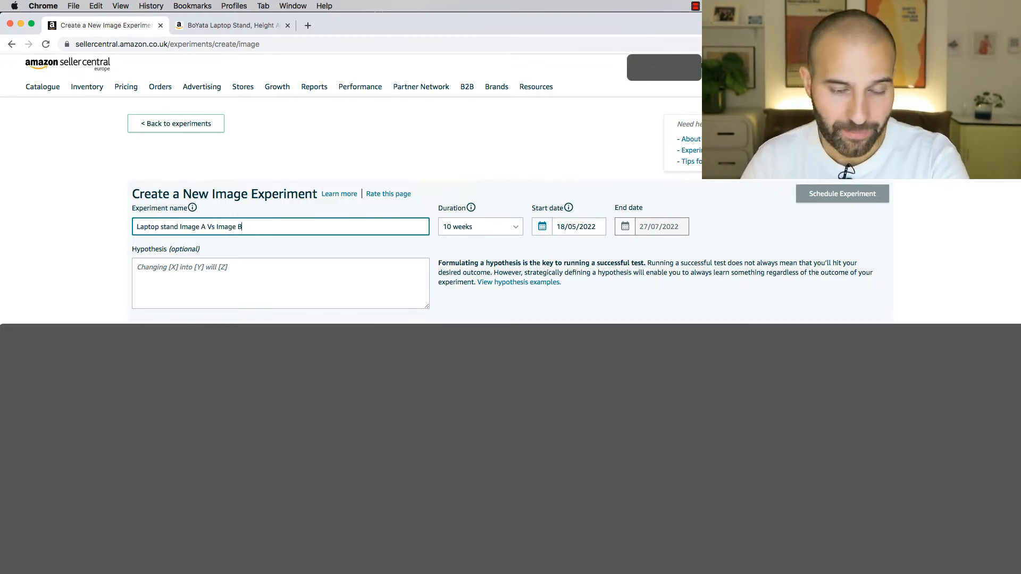
pyautogui.moveTo(472, 208)
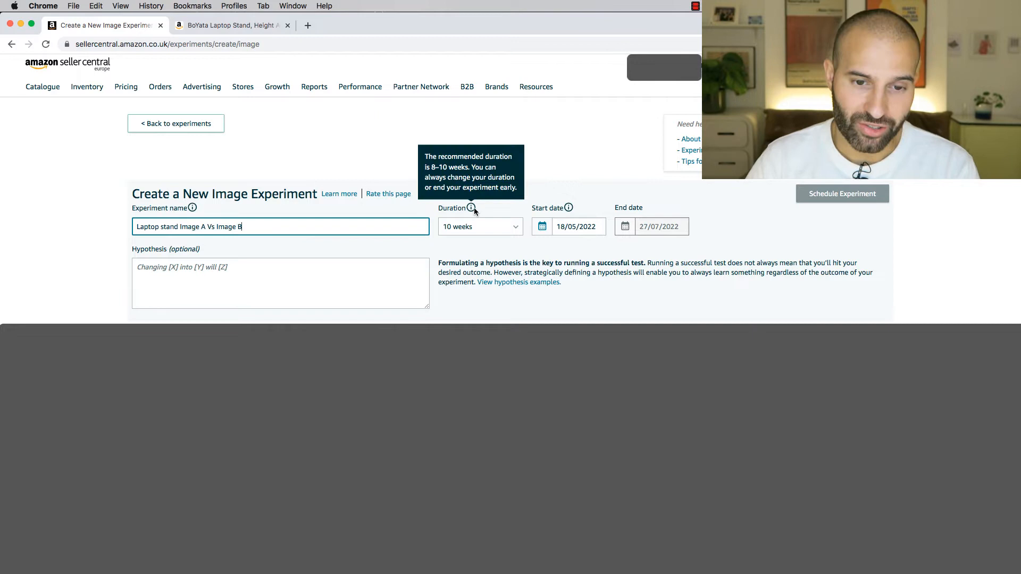
pyautogui.moveTo(490, 207)
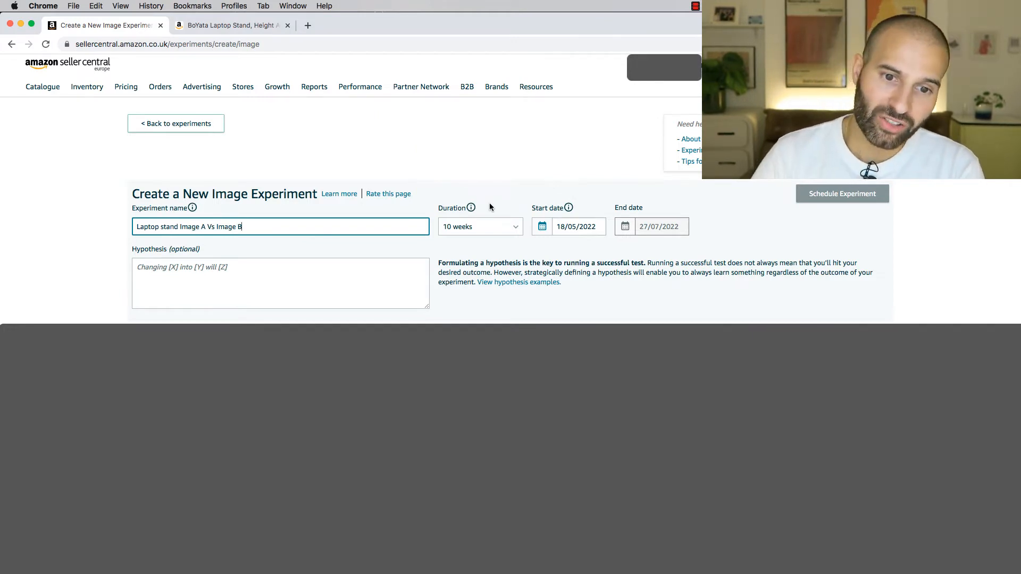
pyautogui.moveTo(471, 207)
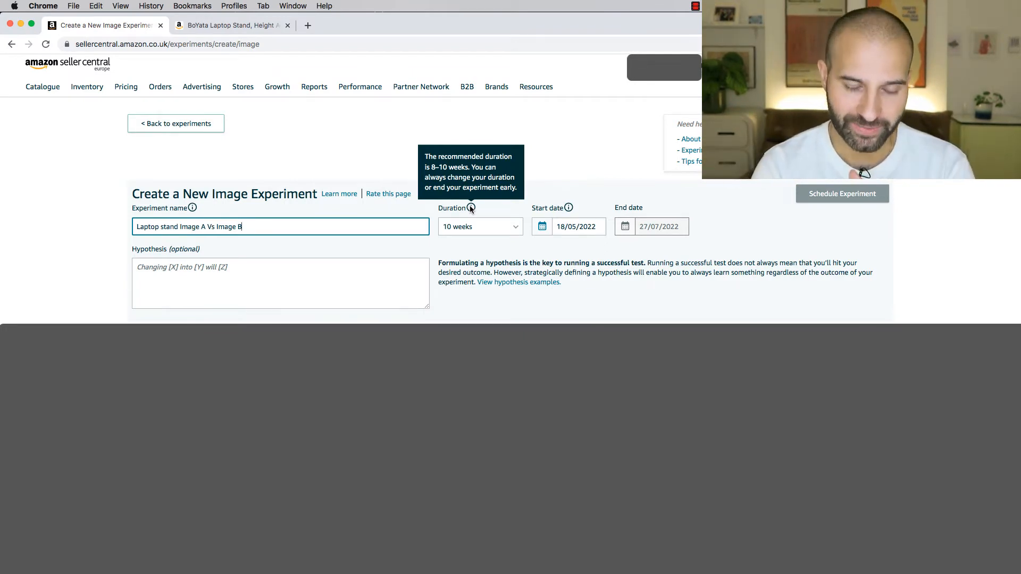
pyautogui.click(480, 226)
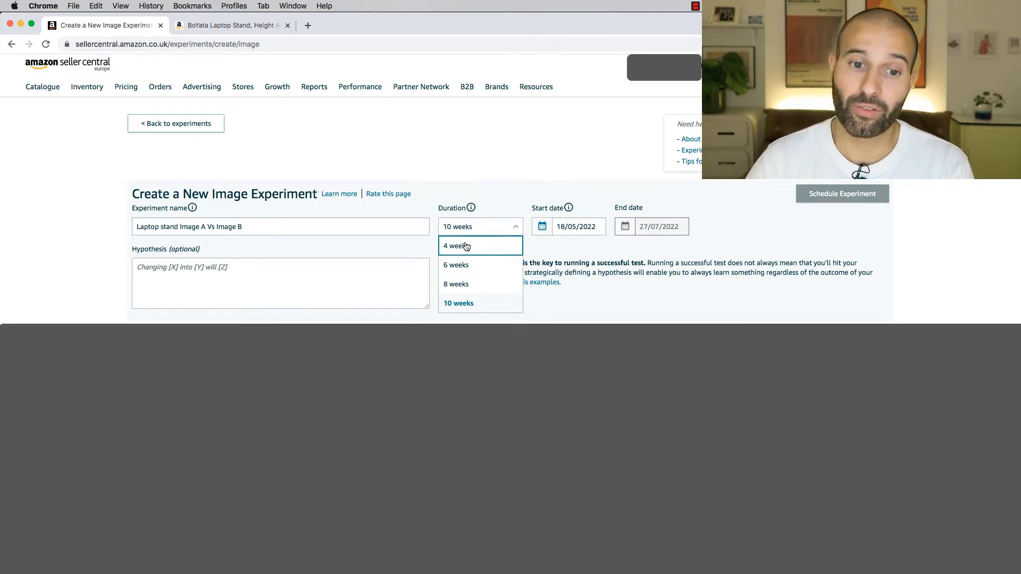
pyautogui.click(456, 246)
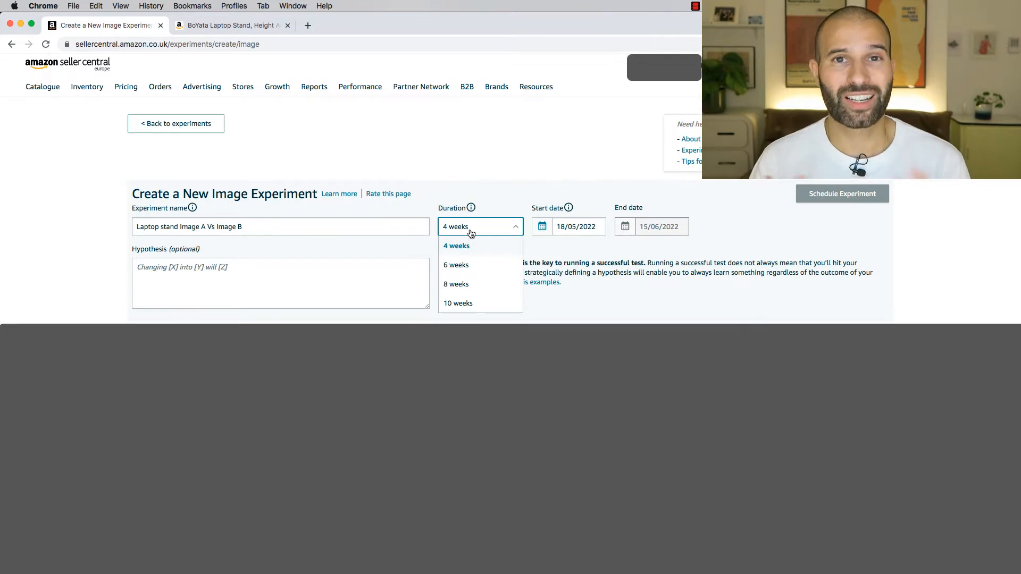
pyautogui.moveTo(462, 265)
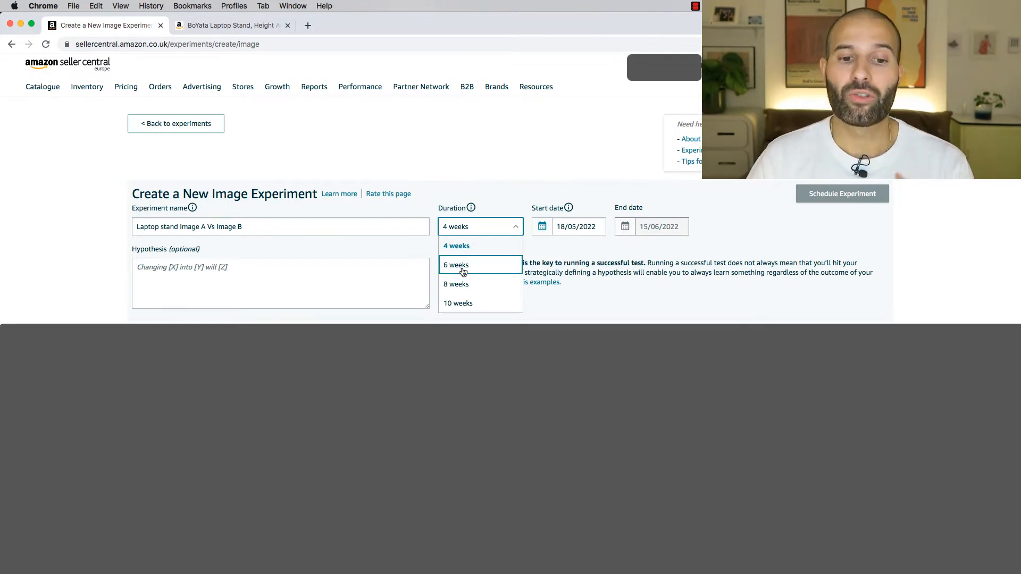
pyautogui.moveTo(456, 284)
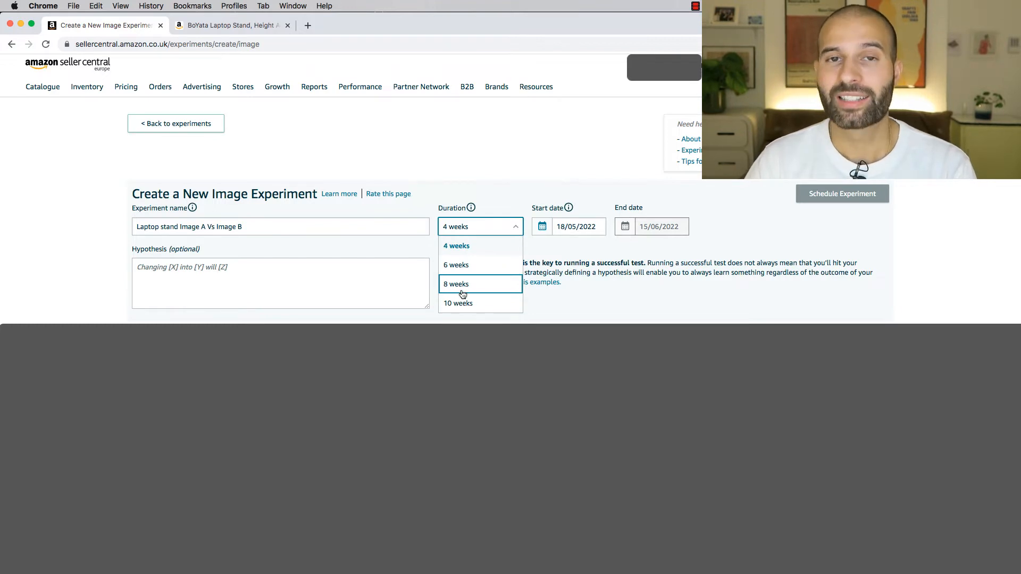
pyautogui.moveTo(464, 286)
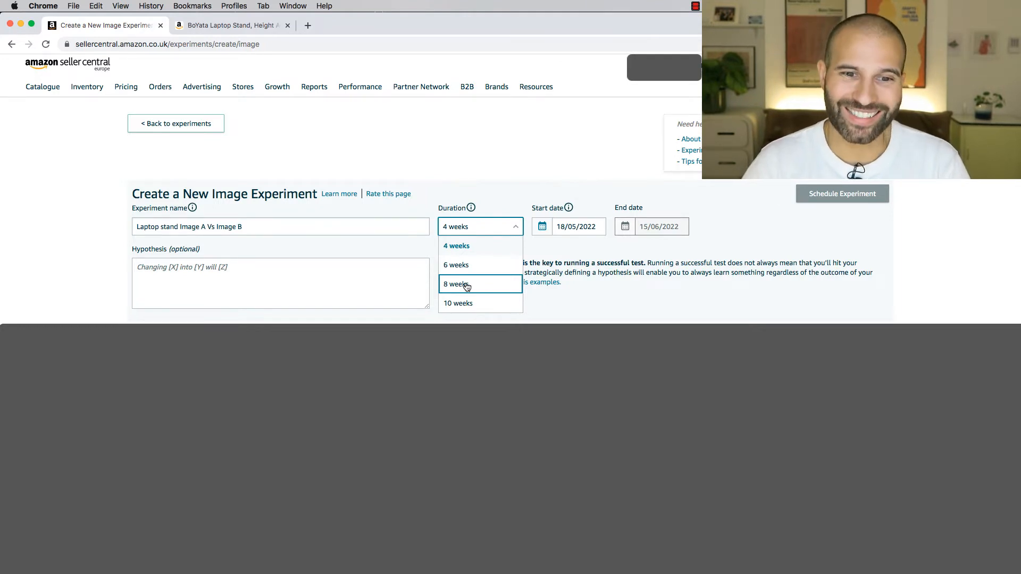
pyautogui.click(459, 284)
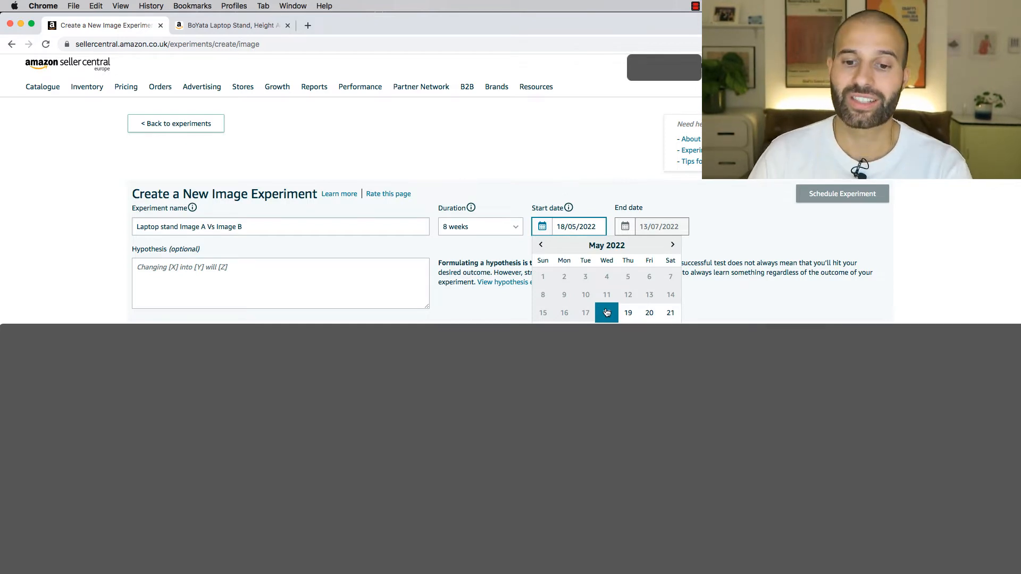
# Set the start date to 18 May 2022, giving an end date of 13/07/2022.
pyautogui.click(606, 312)
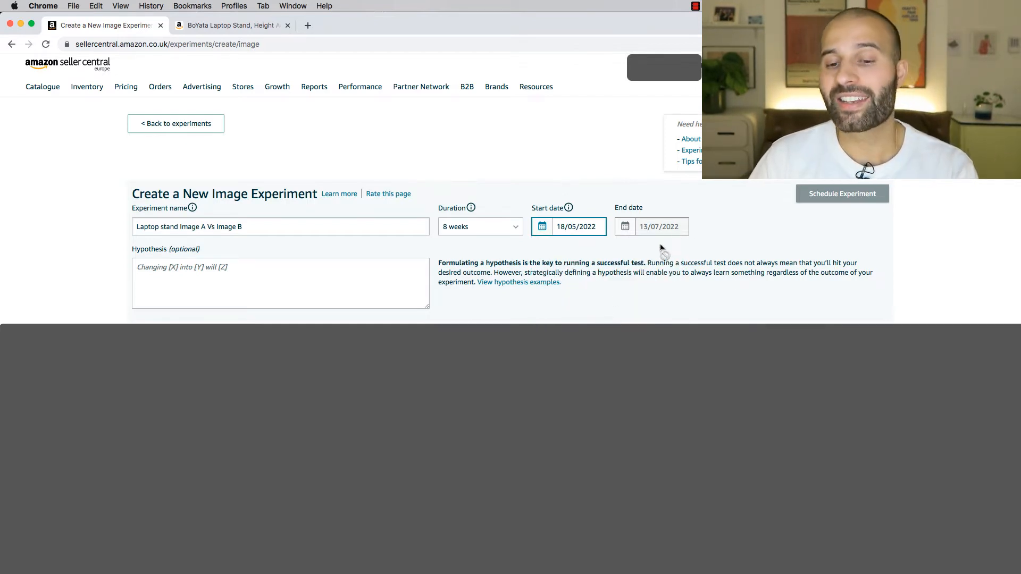
pyautogui.moveTo(439, 199)
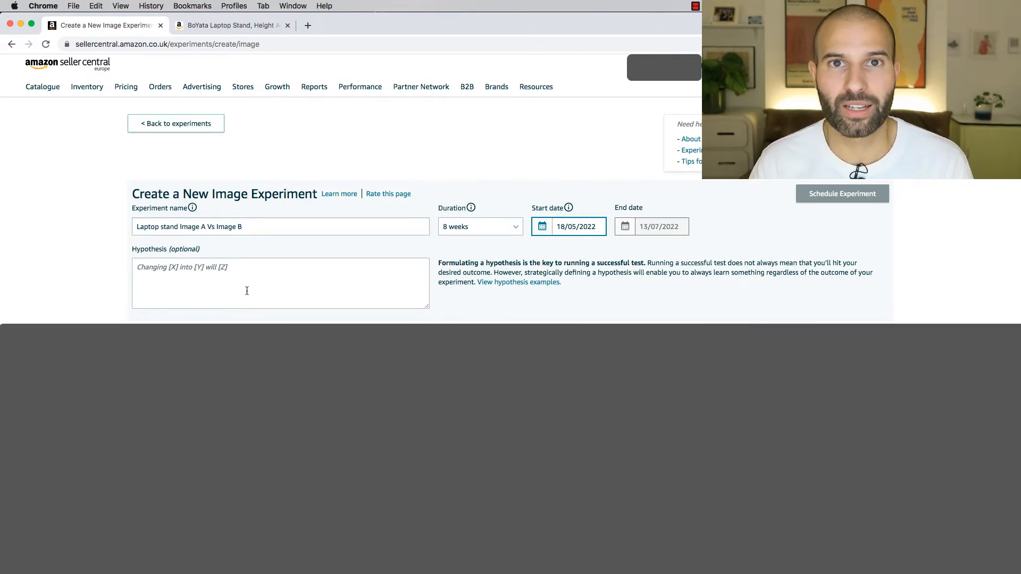
pyautogui.scroll(-3)
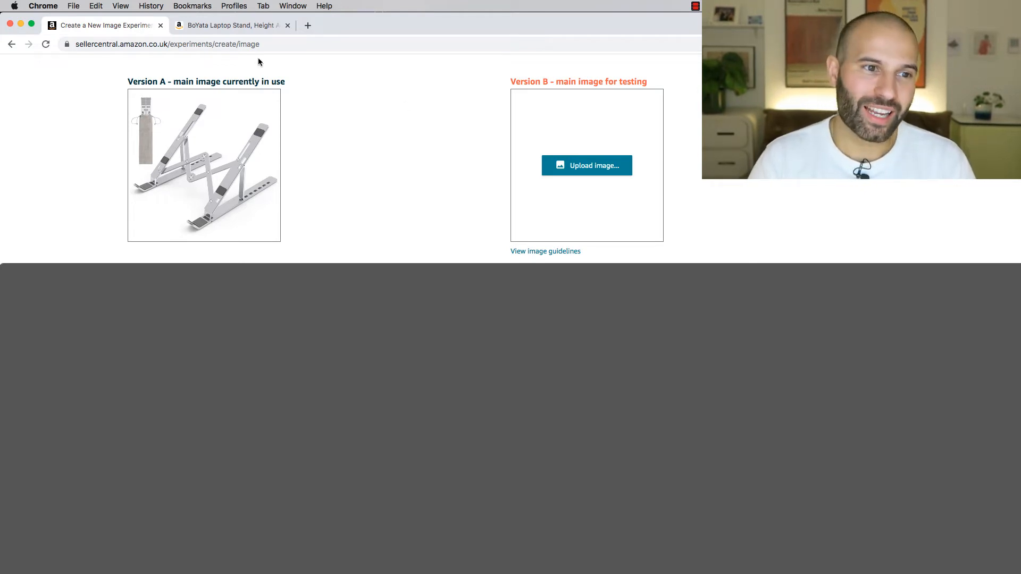
pyautogui.moveTo(442, 243)
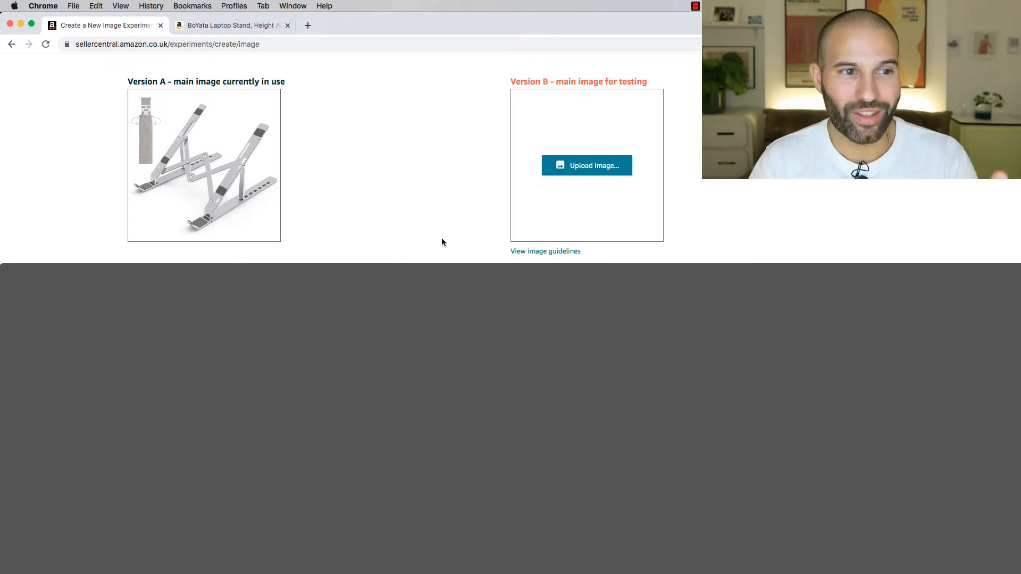
pyautogui.moveTo(288, 139)
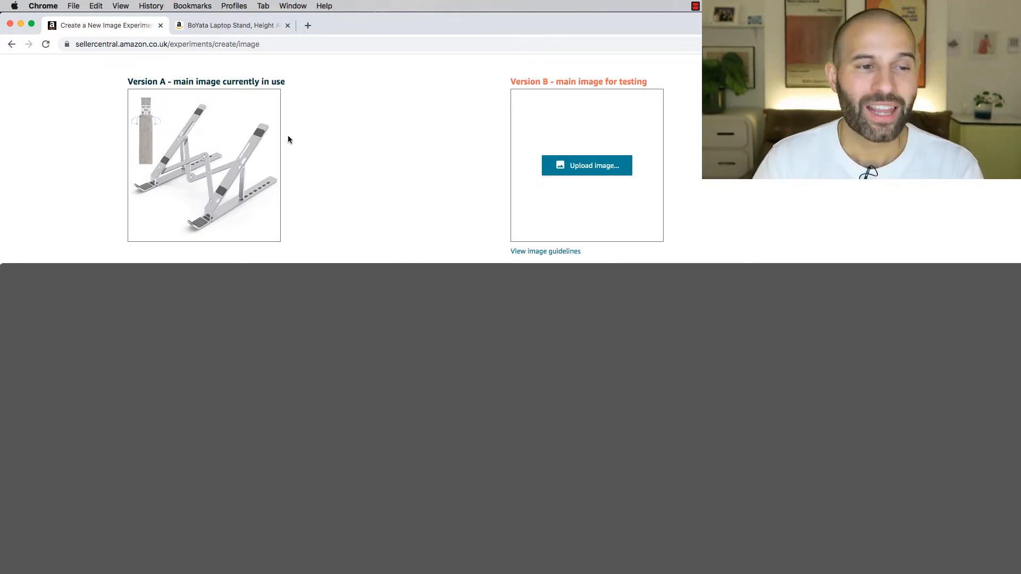
pyautogui.moveTo(346, 156)
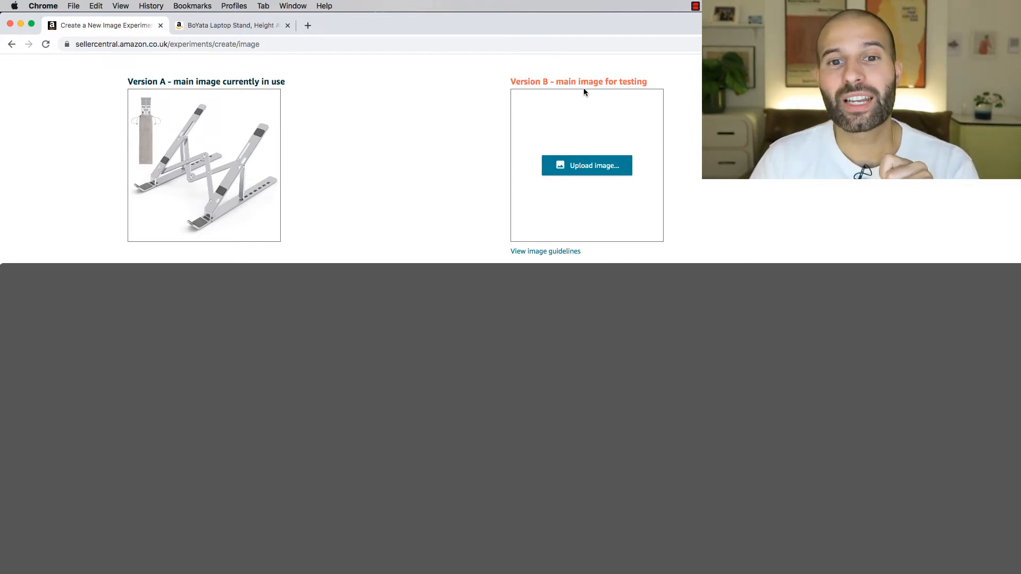
pyautogui.moveTo(611, 95)
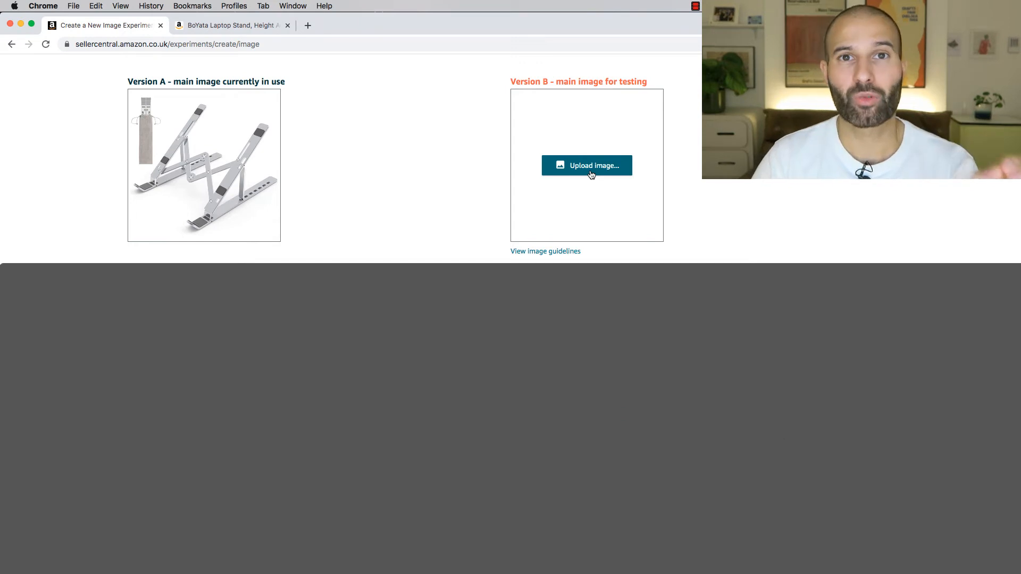
# Upload the laptop-on-stand photo as the Version B main image.
pyautogui.click(586, 165)
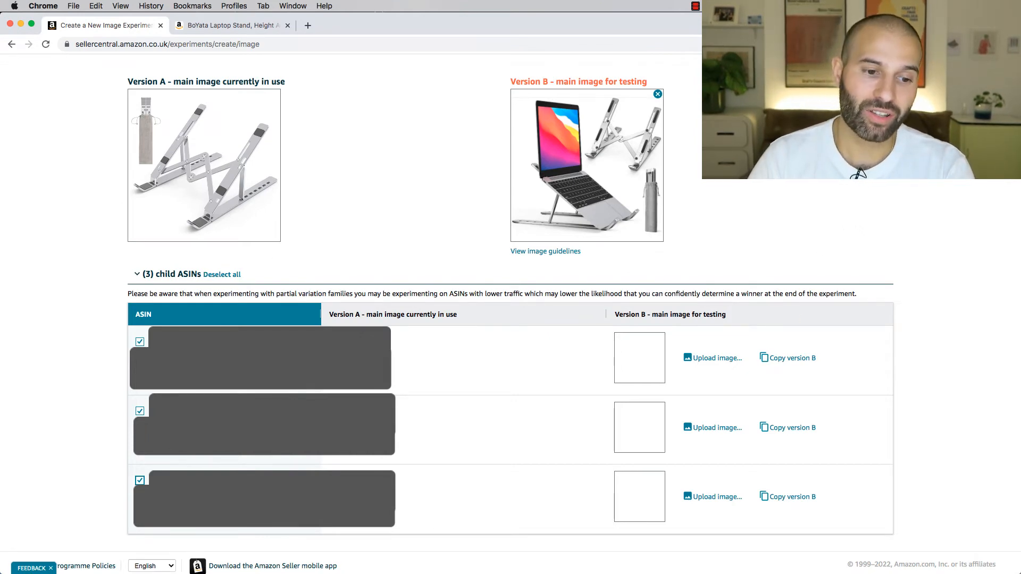
pyautogui.moveTo(726, 331)
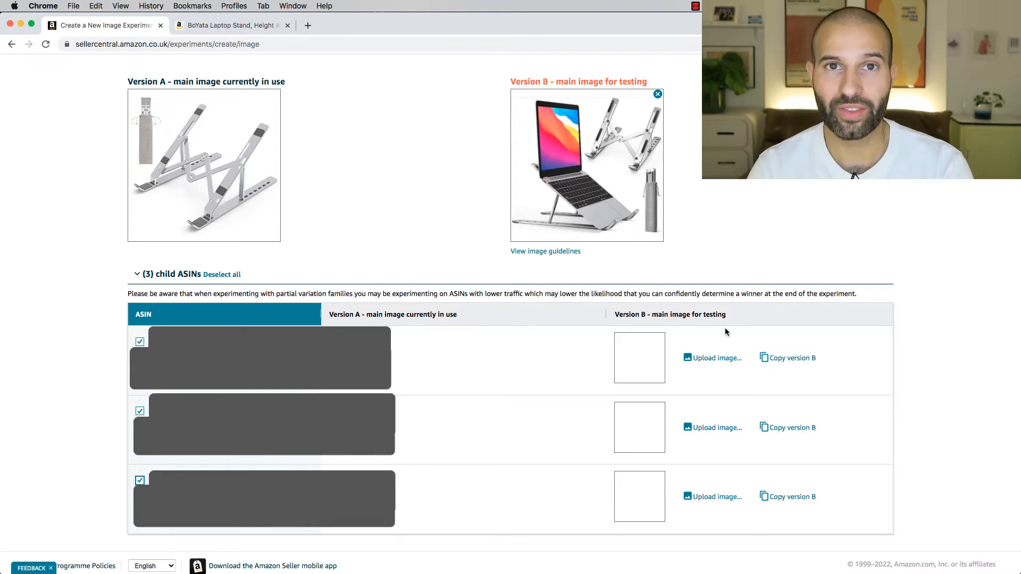
pyautogui.moveTo(121, 342)
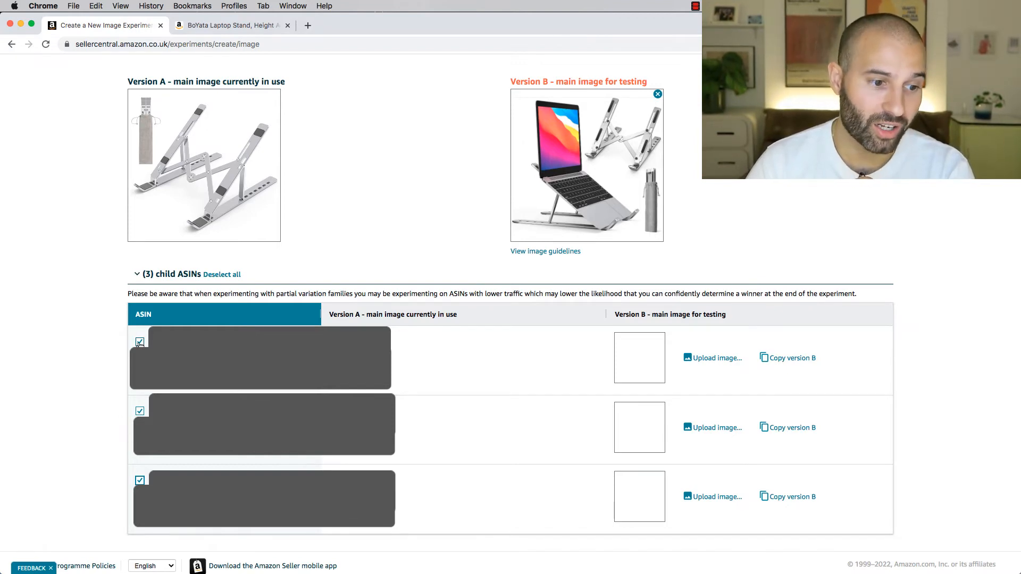
# Untick the first and third child ASINs, leaving only the second included.
pyautogui.click(140, 342)
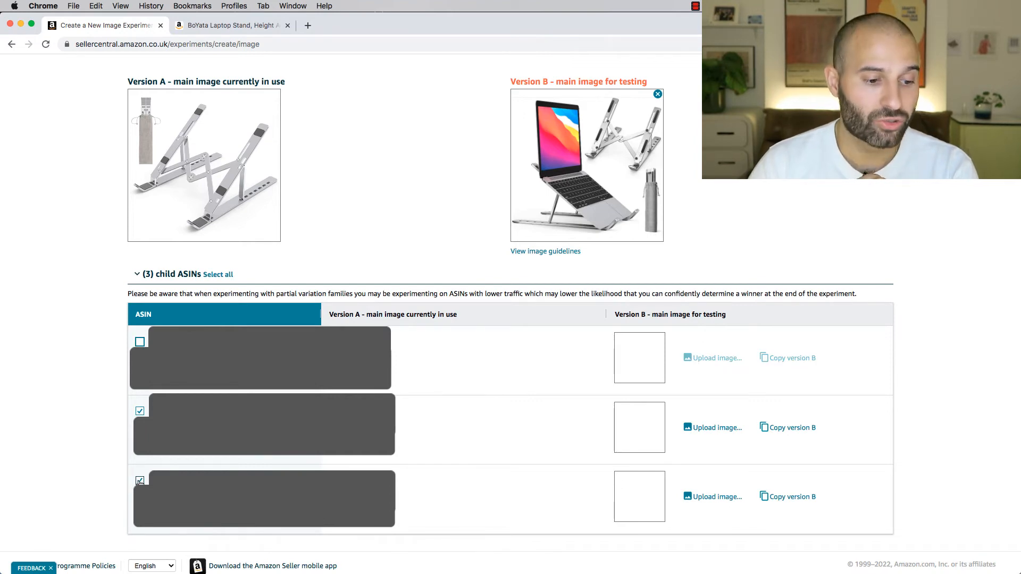
pyautogui.click(140, 481)
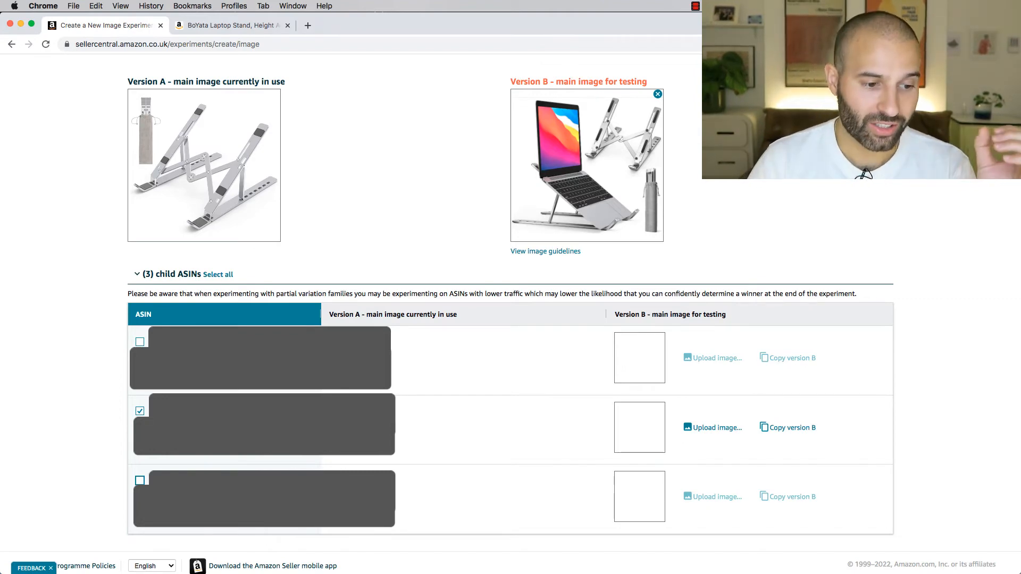
pyautogui.moveTo(713, 427)
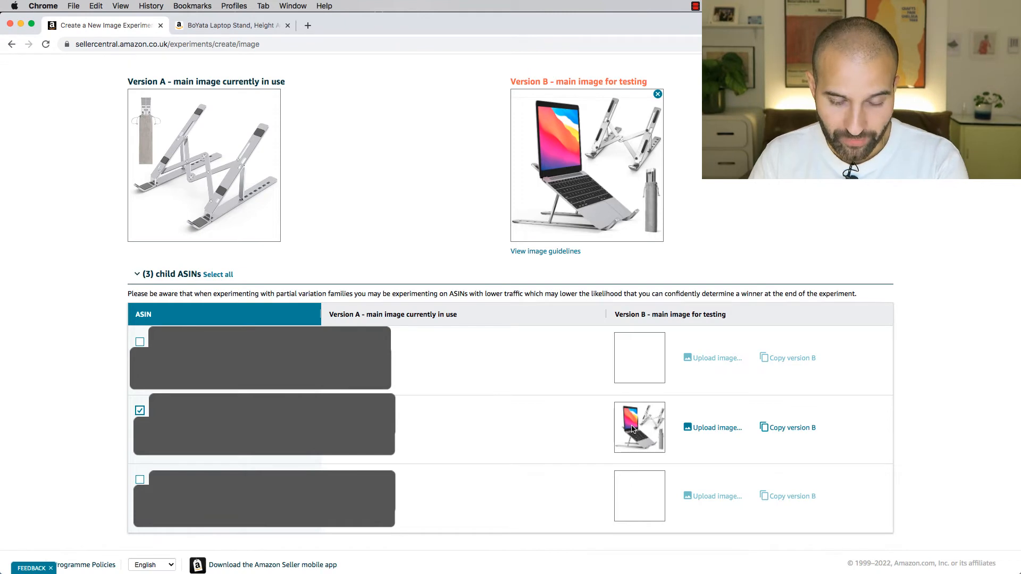
pyautogui.moveTo(417, 567)
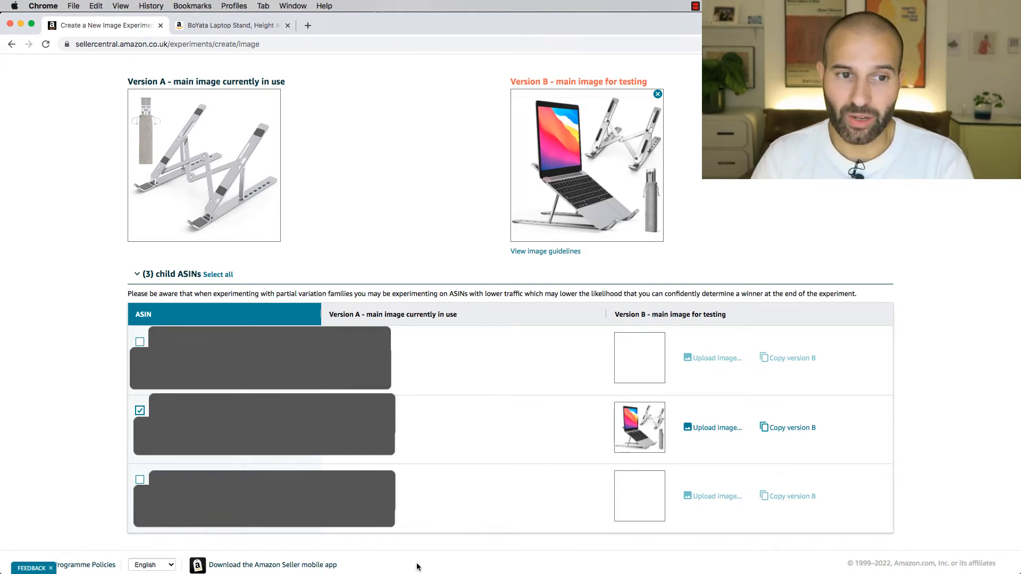
pyautogui.moveTo(301, 140)
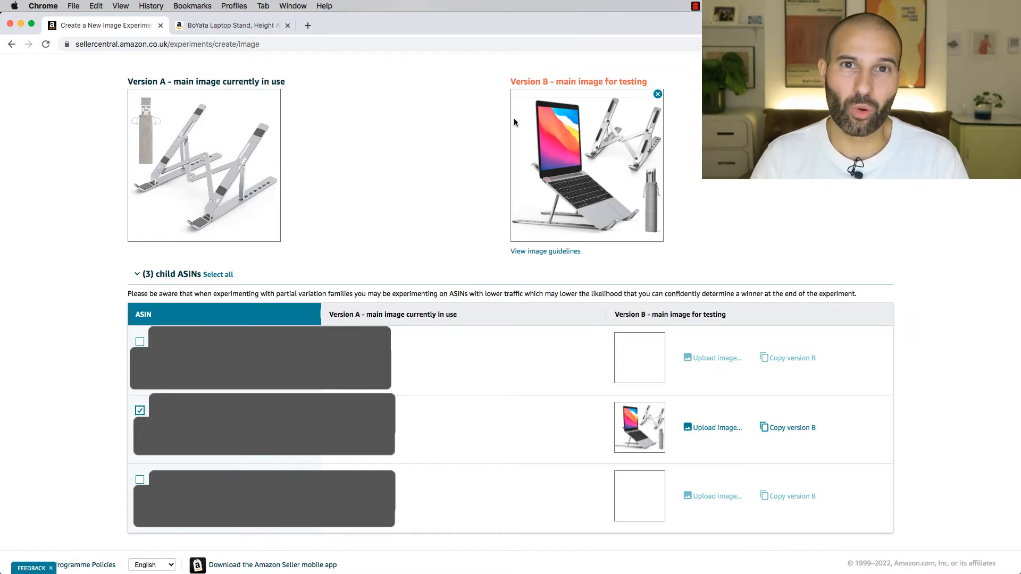
pyautogui.moveTo(556, 273)
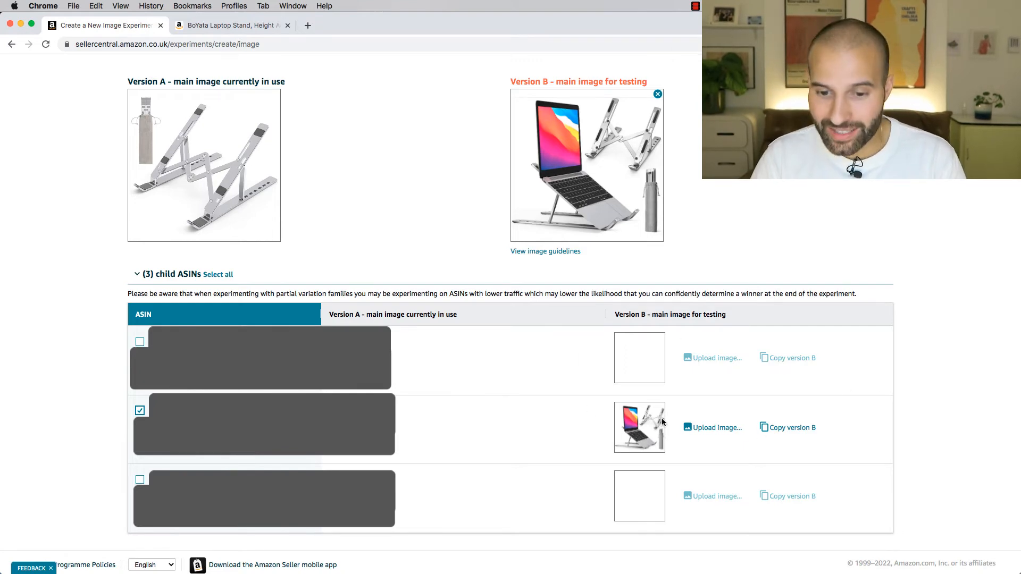
pyautogui.moveTo(610, 436)
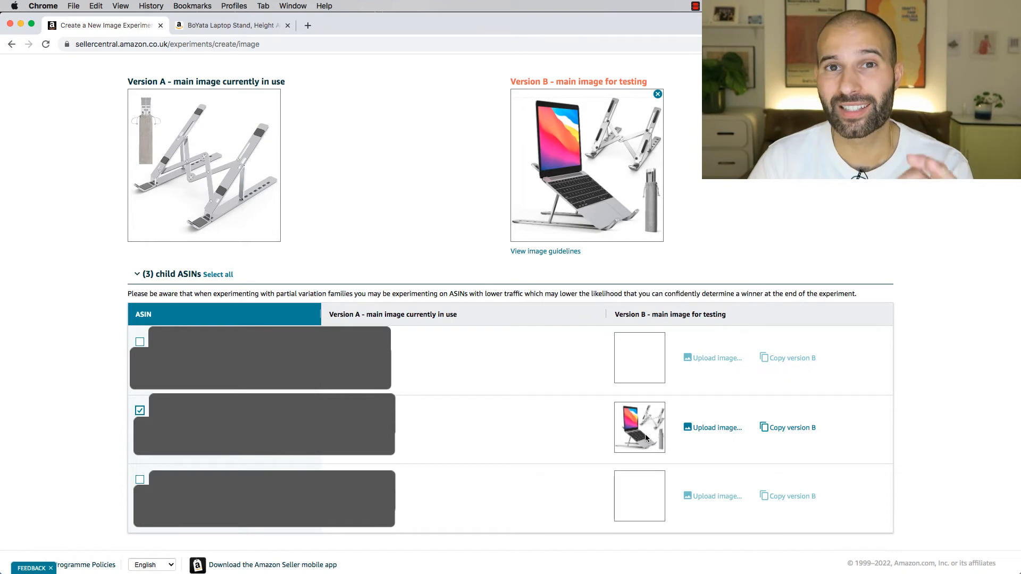
# Schedule the experiment and view results showing Version A 53% likely better.
pyautogui.scroll(3)
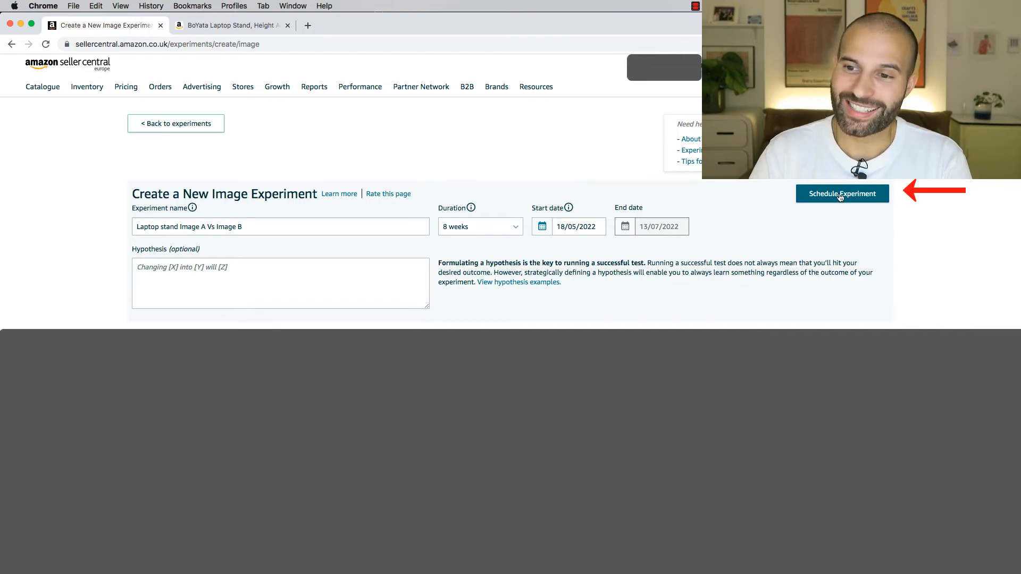
pyautogui.click(842, 194)
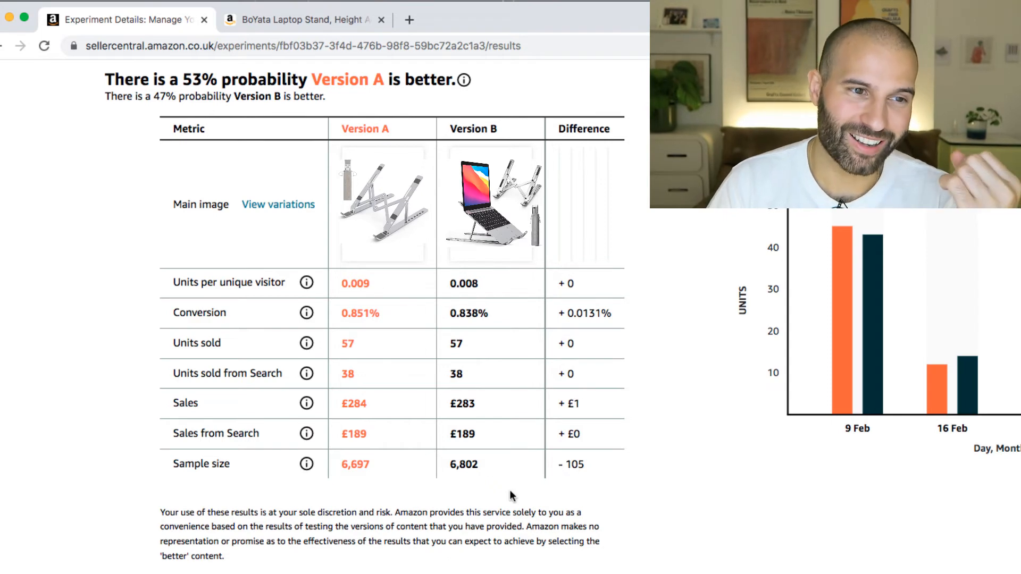
pyautogui.moveTo(416, 97)
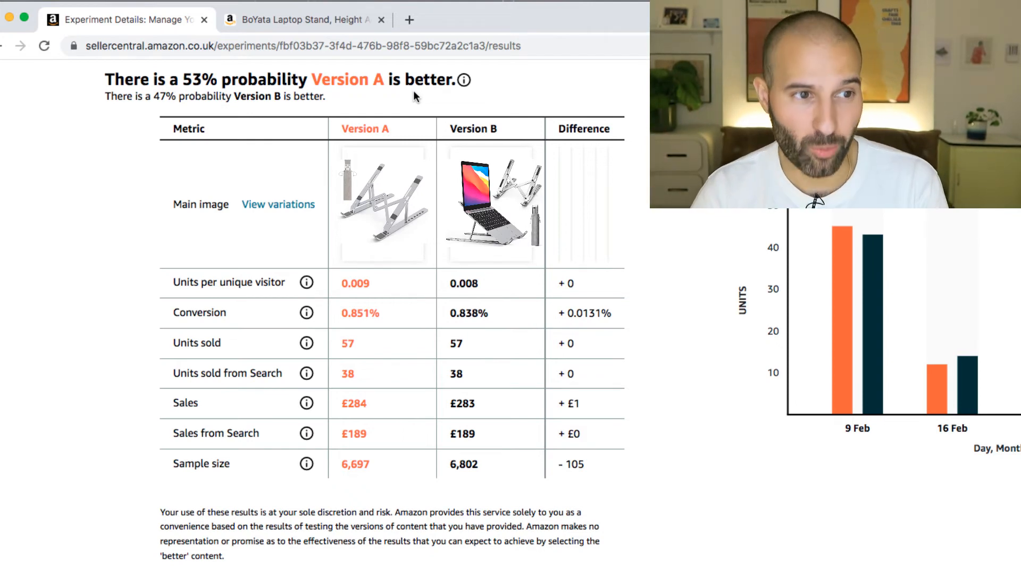
pyautogui.moveTo(356, 85)
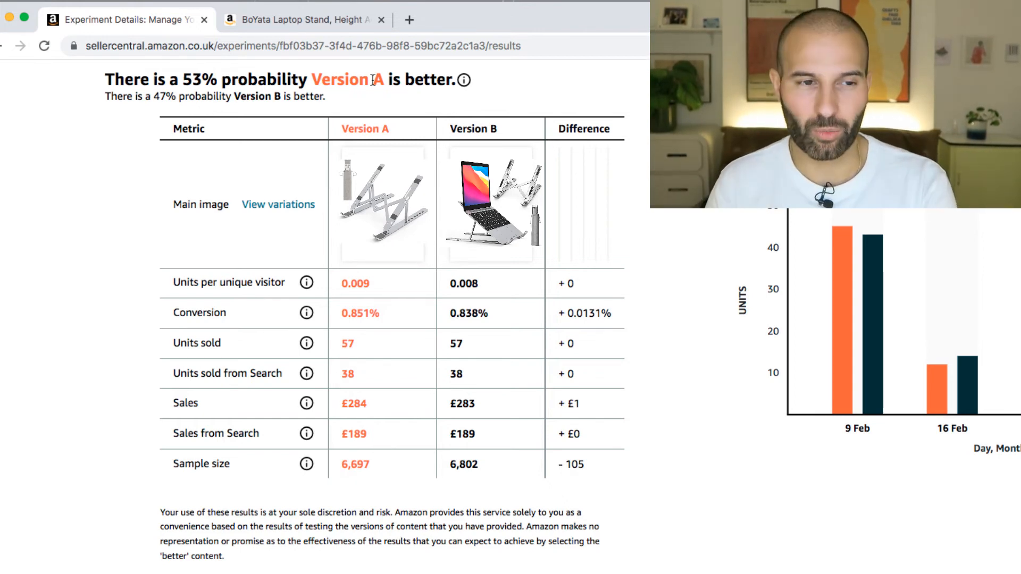
pyautogui.moveTo(329, 119)
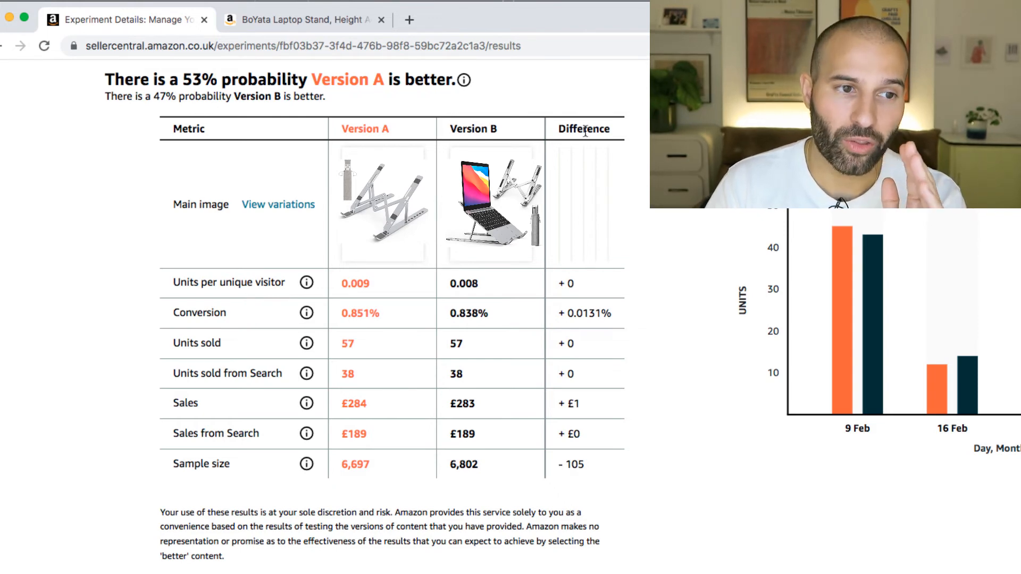
pyautogui.moveTo(582, 362)
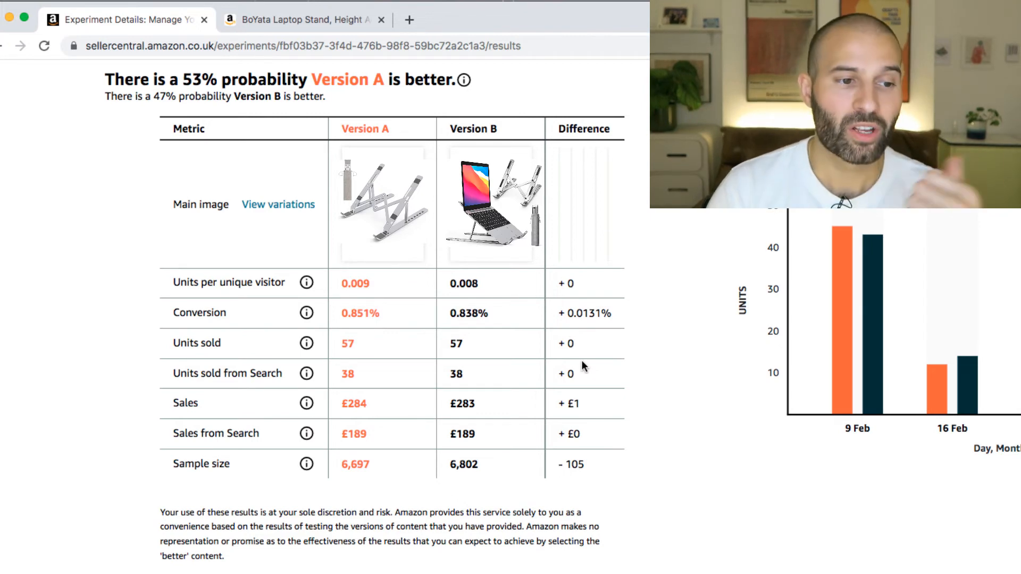
pyautogui.moveTo(264, 285)
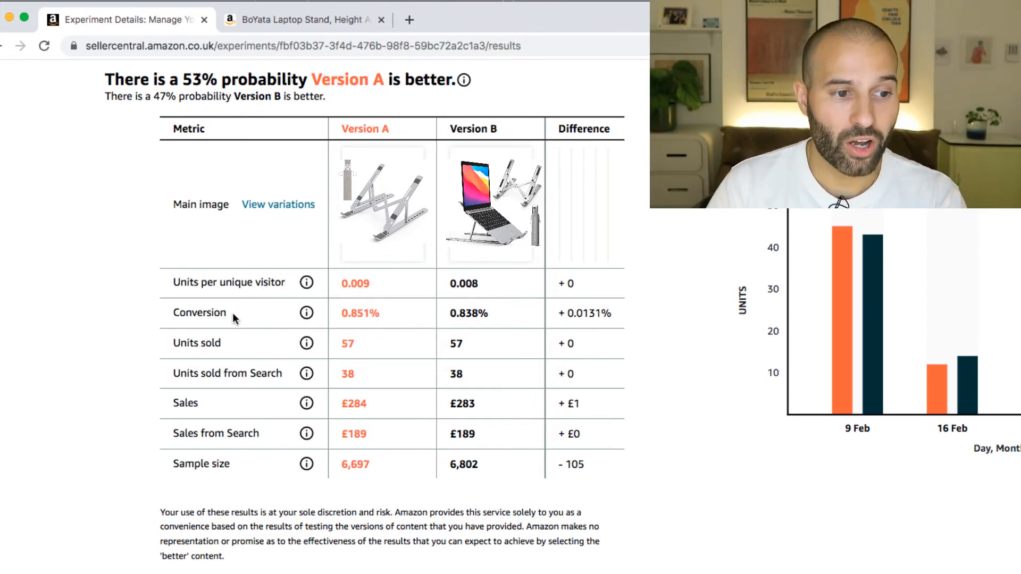
pyautogui.moveTo(236, 372)
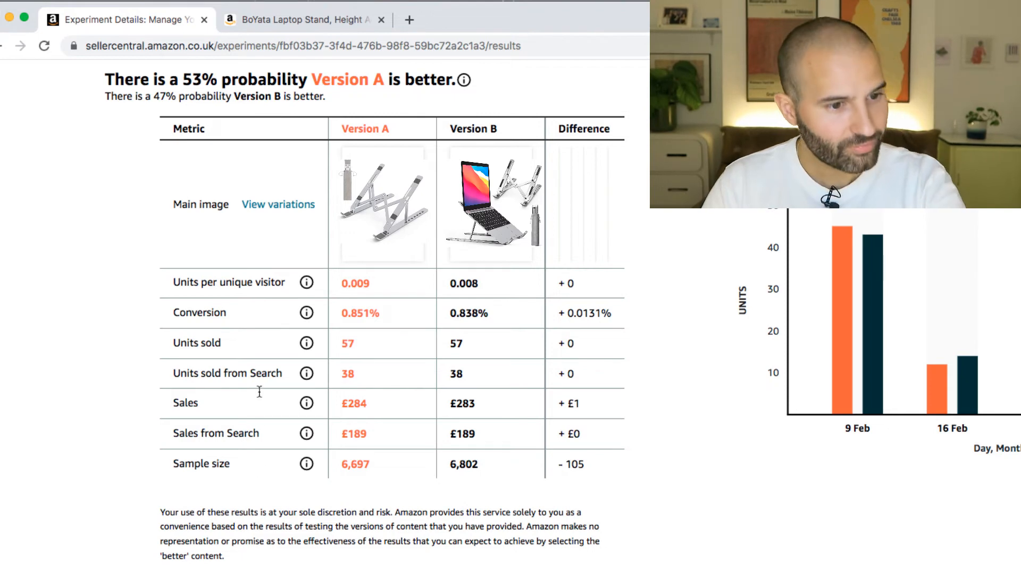
pyautogui.moveTo(170, 344)
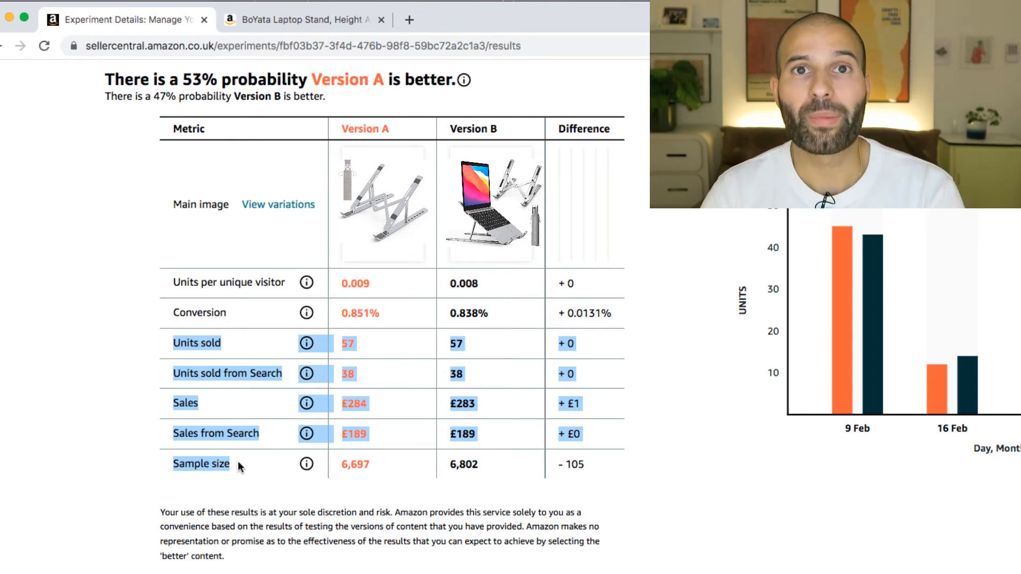
pyautogui.moveTo(239, 298)
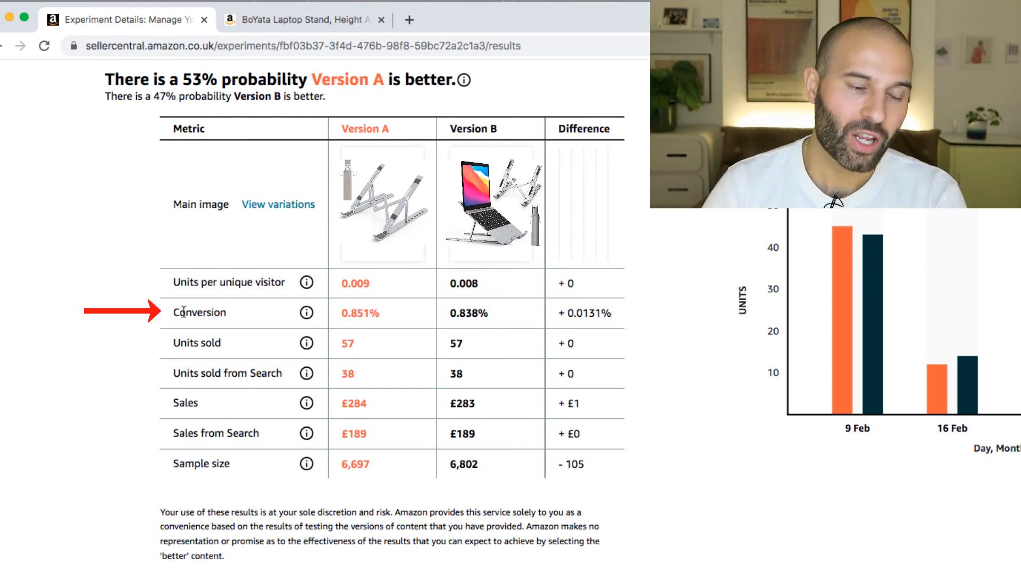
pyautogui.doubleClick(199, 313)
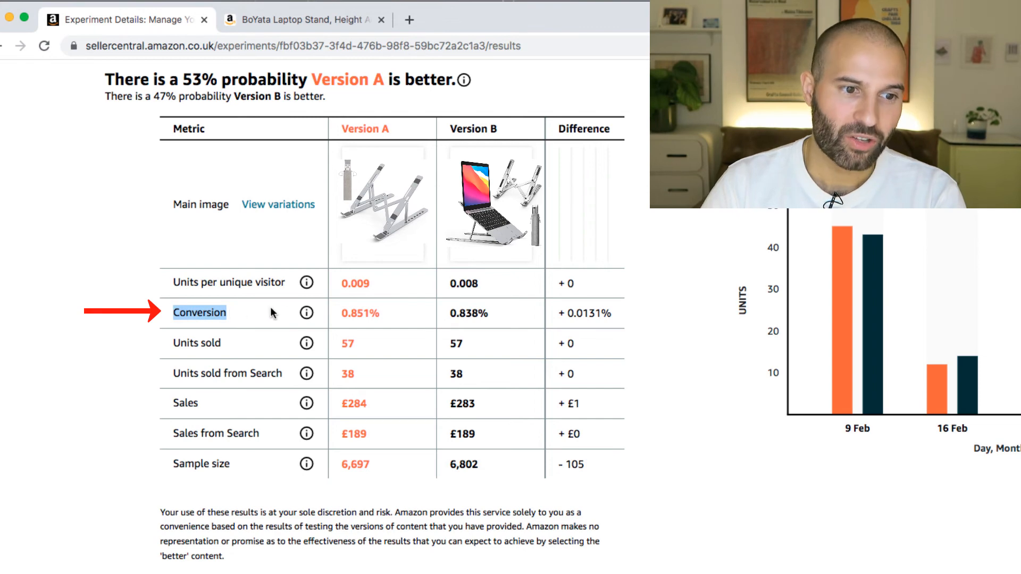
pyautogui.moveTo(306, 312)
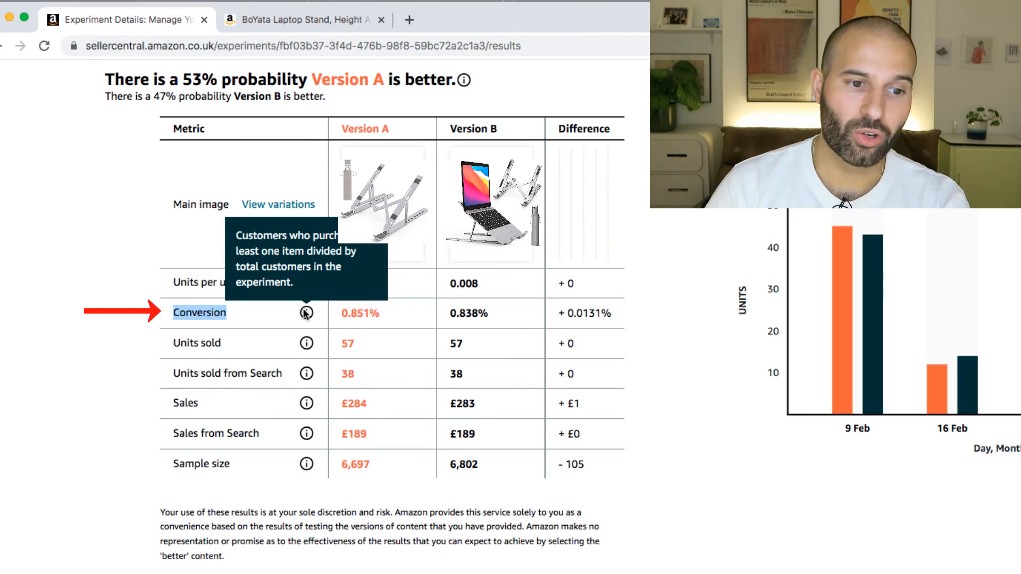
pyautogui.moveTo(485, 324)
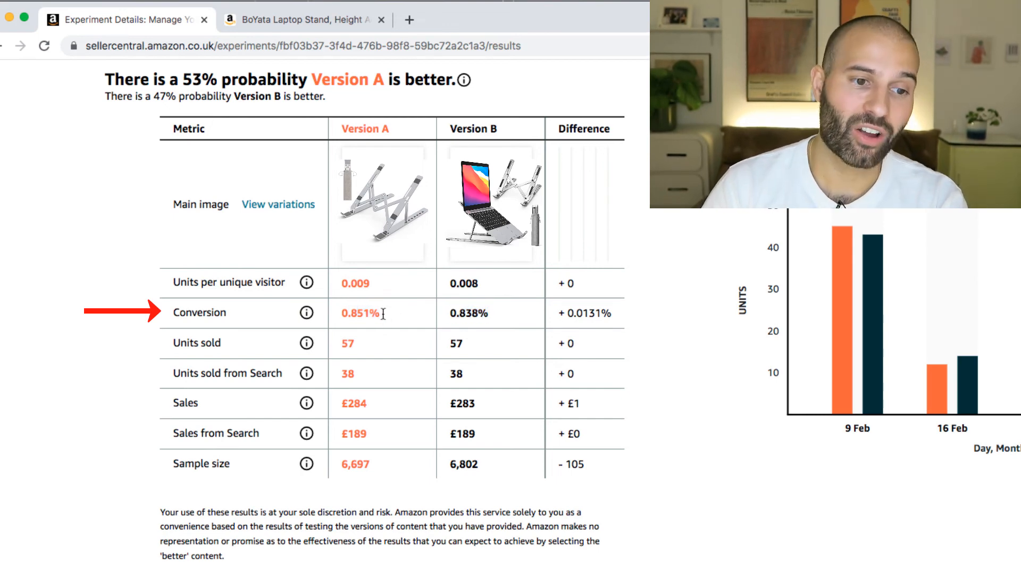
pyautogui.doubleClick(361, 312)
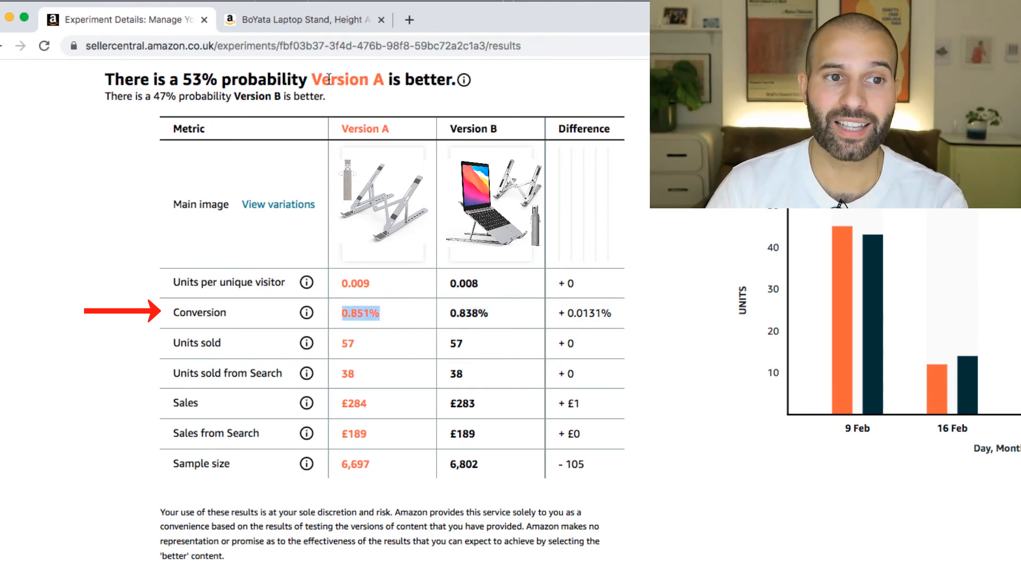